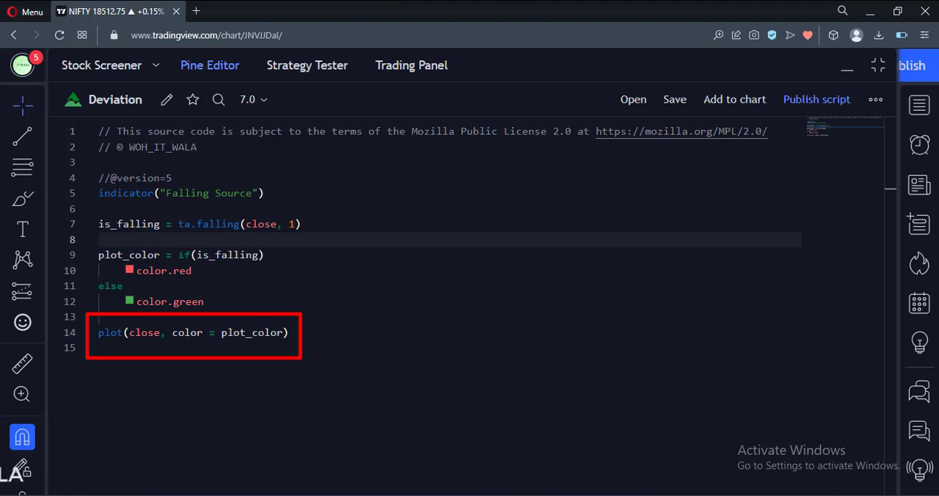
Add the Falling Source indicator to the BTCUSDT chart and change ta.falling lookback from 1 to 10.
click(734, 100)
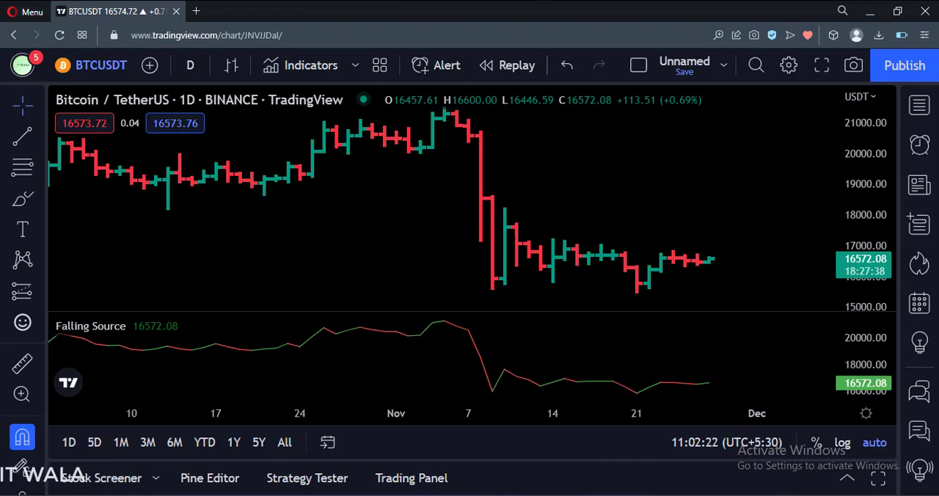
click(210, 478)
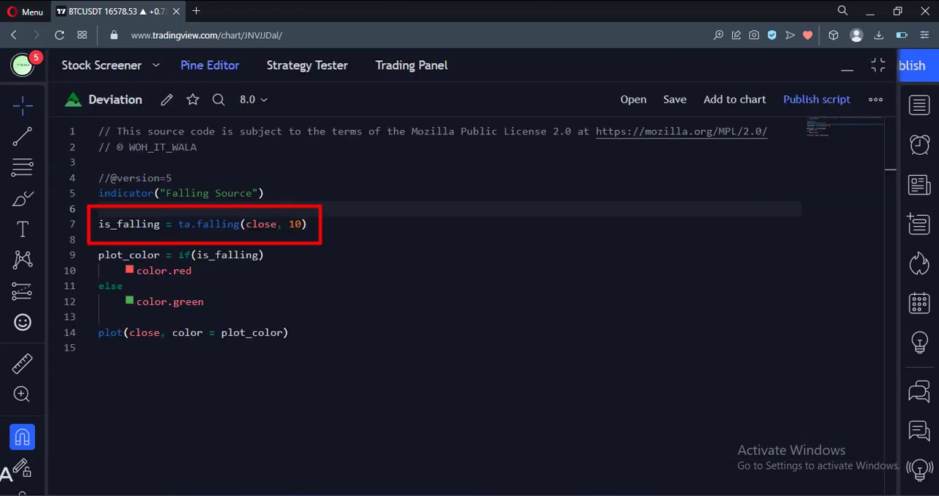